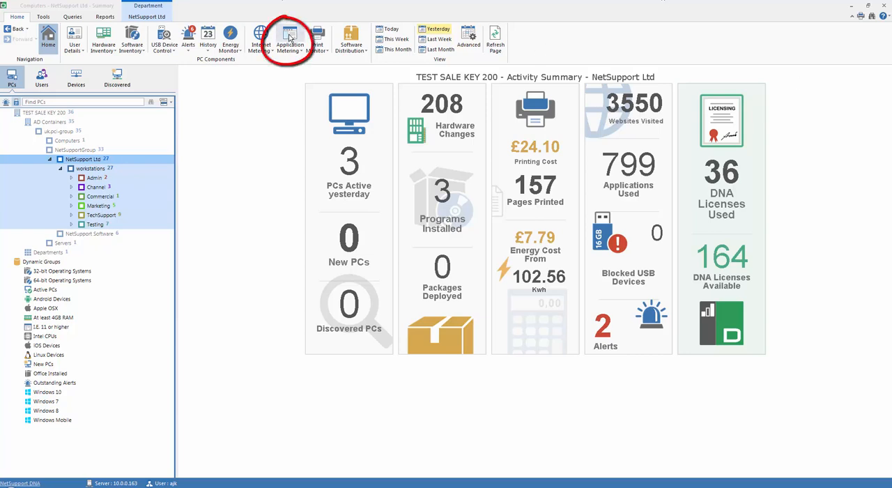
# Show the Application Metering Report for NetSupport Ltd and review the Filter options.
pyautogui.click(290, 39)
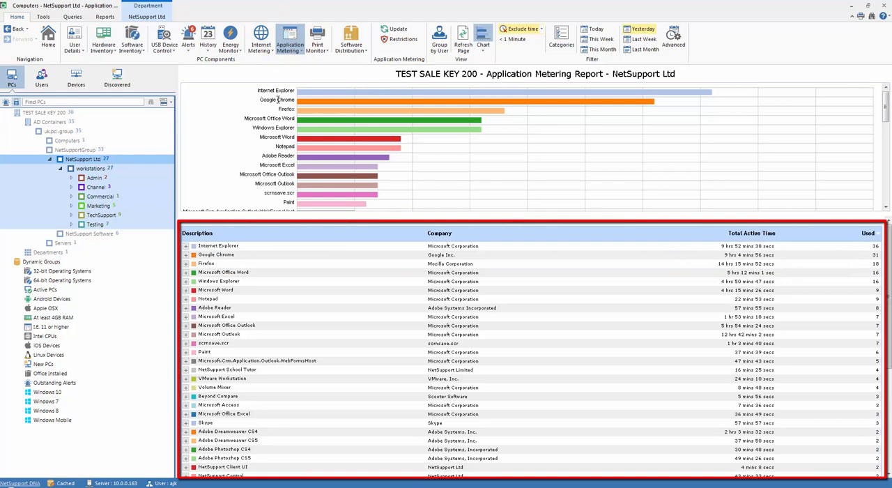
pyautogui.moveTo(280, 75)
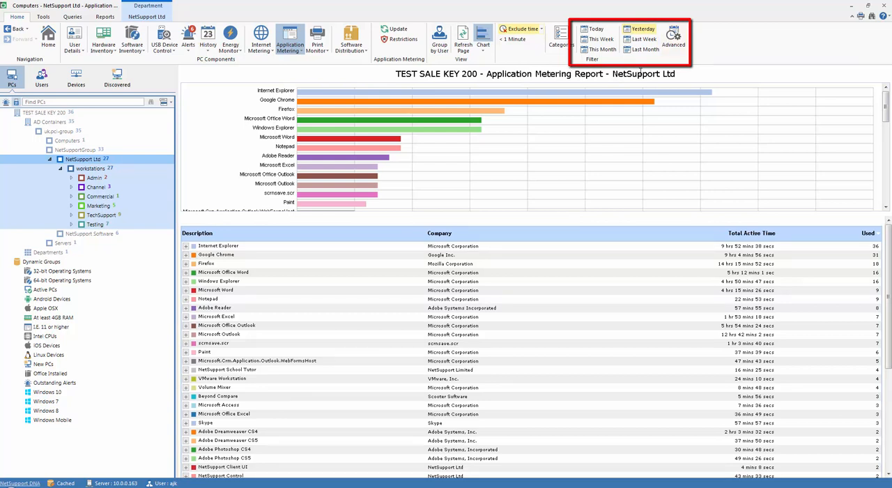
pyautogui.click(641, 28)
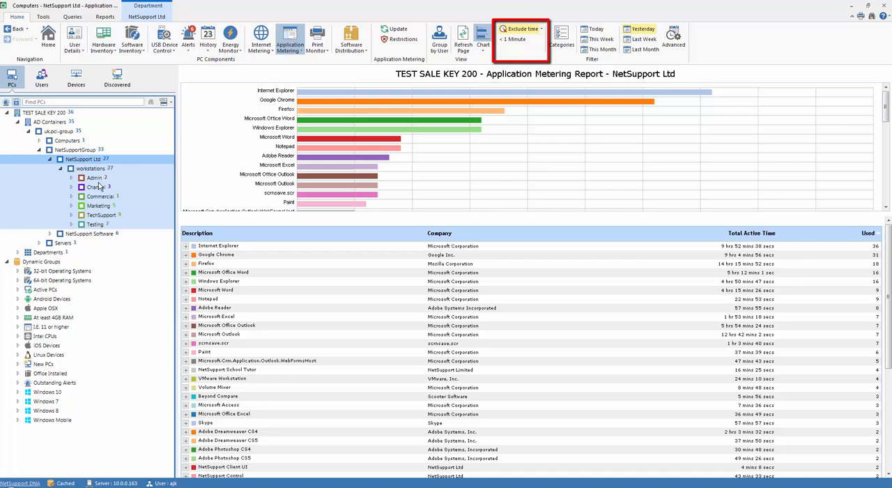
# View the metering reports for Channel, Marketing and the Marketing machine INVH338.
pyautogui.click(96, 187)
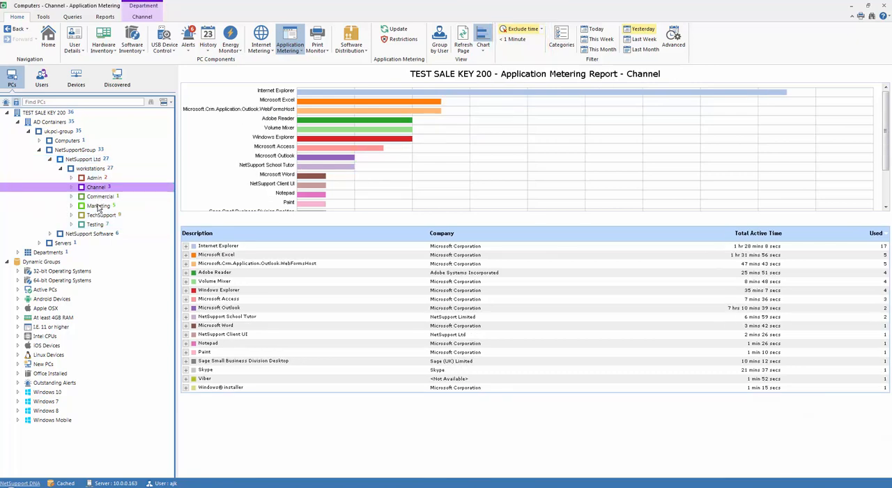
pyautogui.click(99, 206)
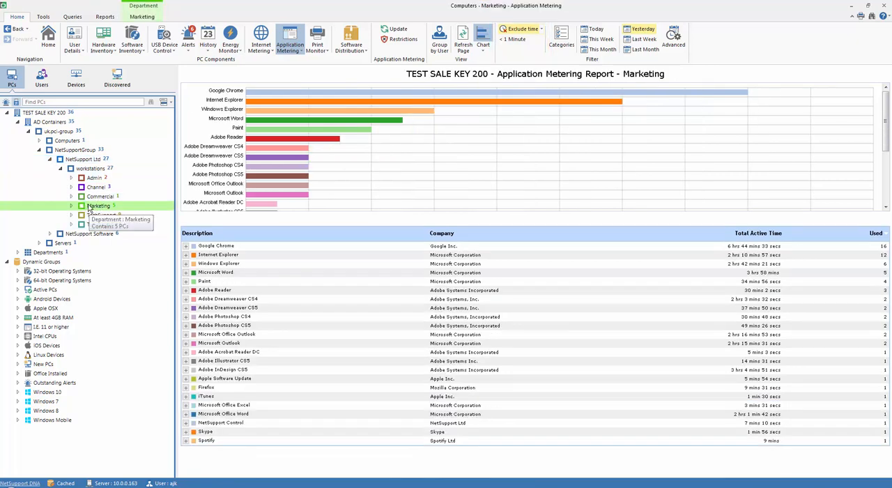
pyautogui.click(71, 206)
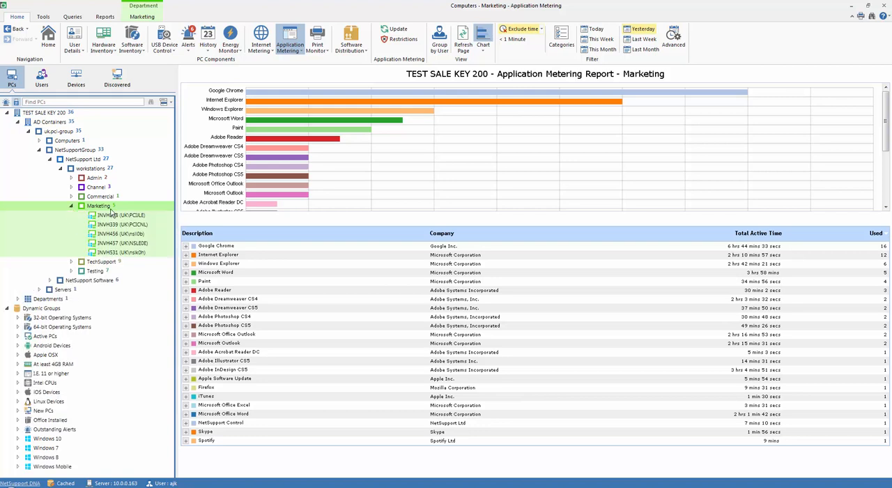
pyautogui.click(108, 214)
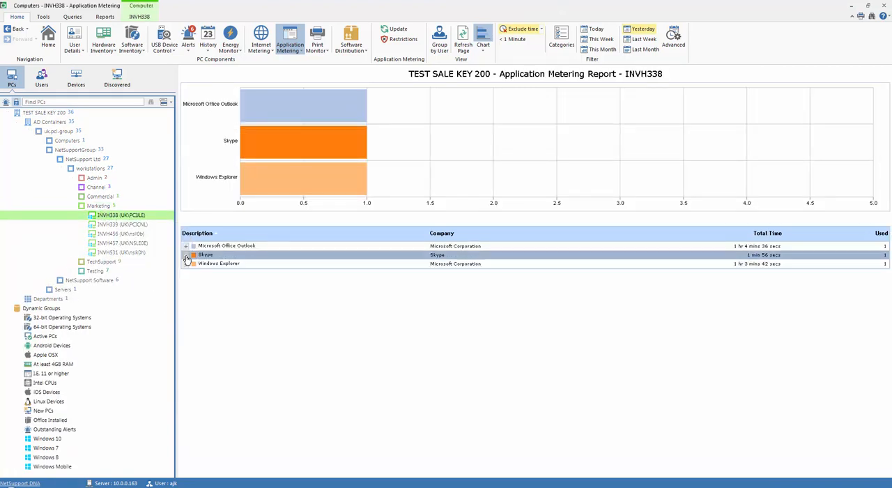
pyautogui.click(185, 257)
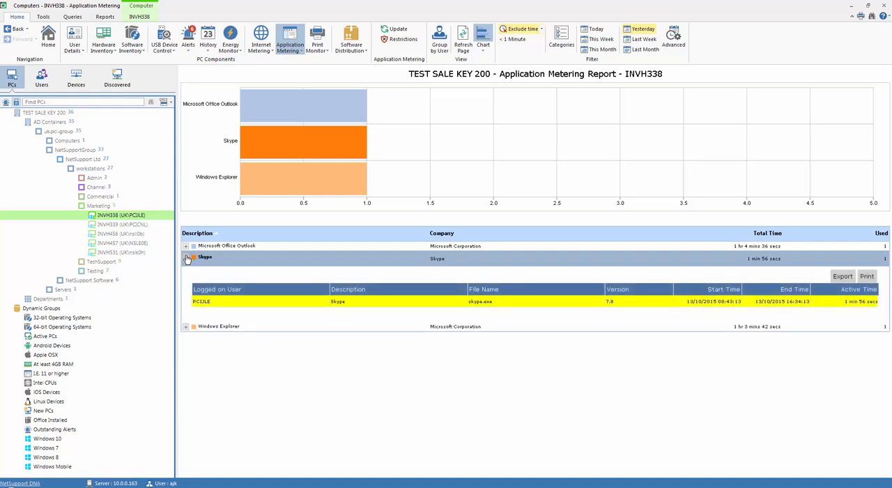
pyautogui.click(186, 256)
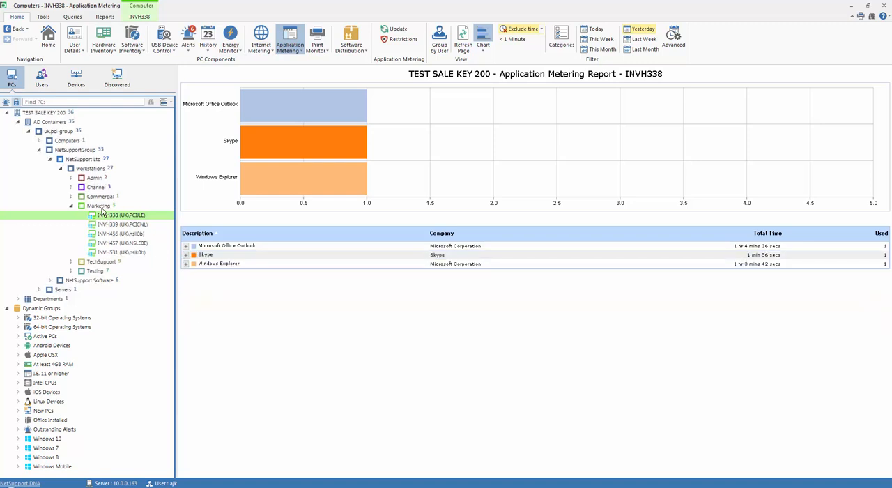
pyautogui.click(98, 205)
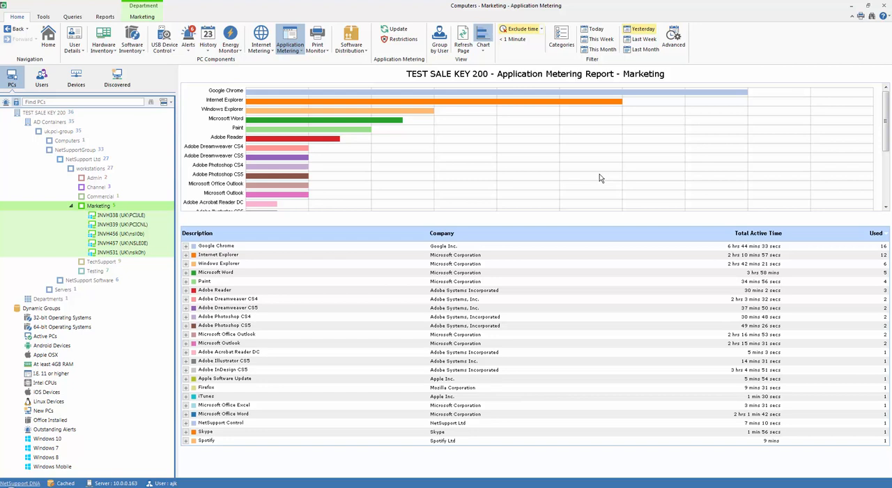
# Bring up the Application Restrictions window from the Application Metering options.
pyautogui.click(290, 39)
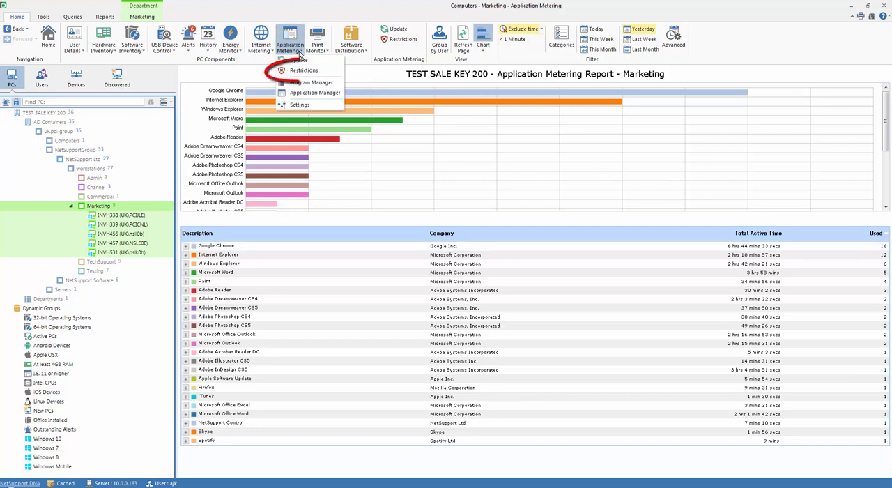
pyautogui.click(304, 70)
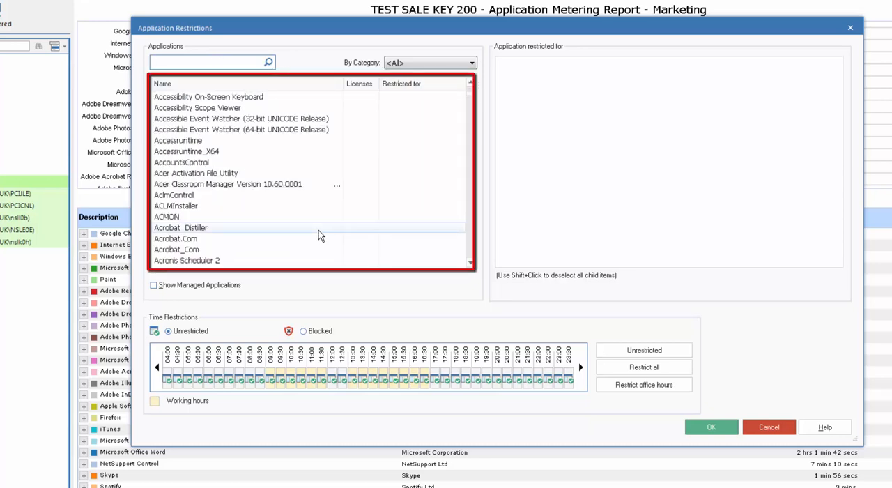
# Review Adobe Dreamweaver CS5's restriction on 5 of 36 machines, then list all applications again.
pyautogui.click(153, 285)
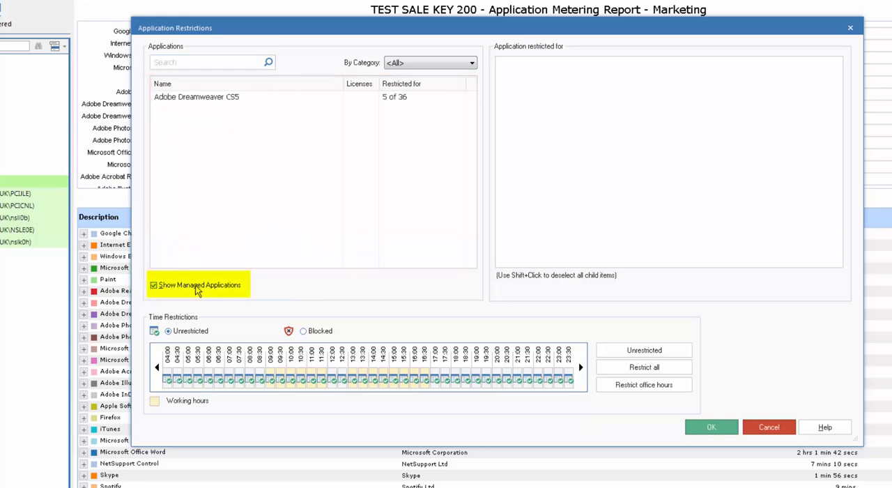
pyautogui.click(197, 96)
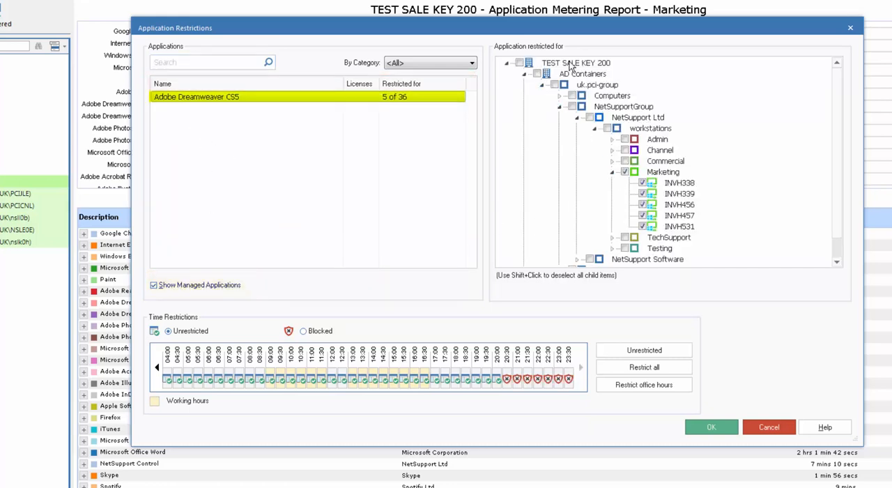
pyautogui.click(663, 172)
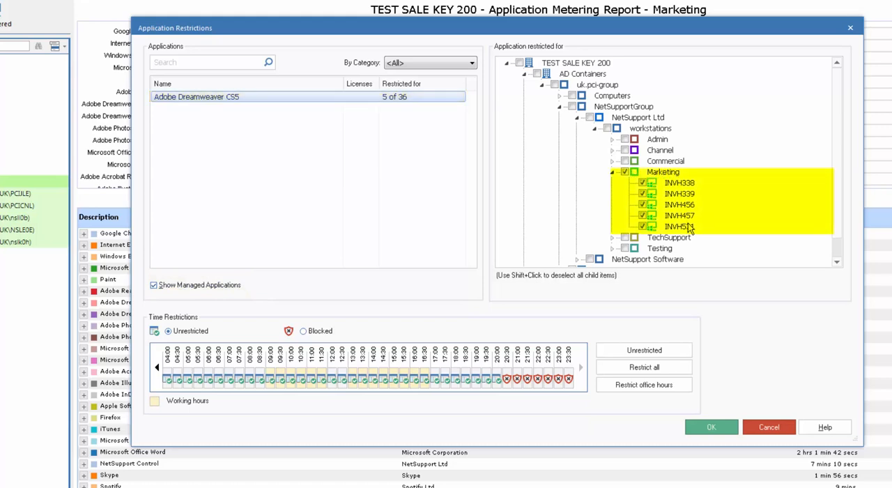
pyautogui.click(153, 284)
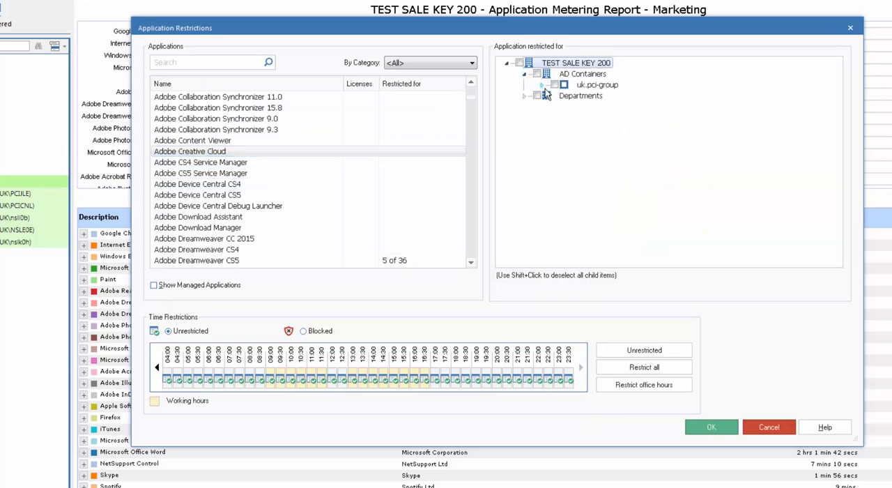
# Select all Marketing workstations under NetSupport Ltd for the Adobe Creative Cloud restriction.
pyautogui.click(541, 84)
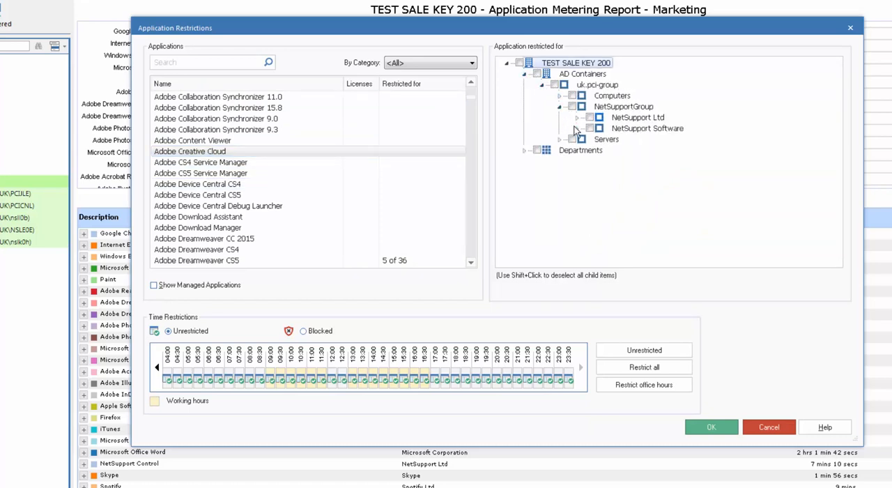
pyautogui.click(577, 117)
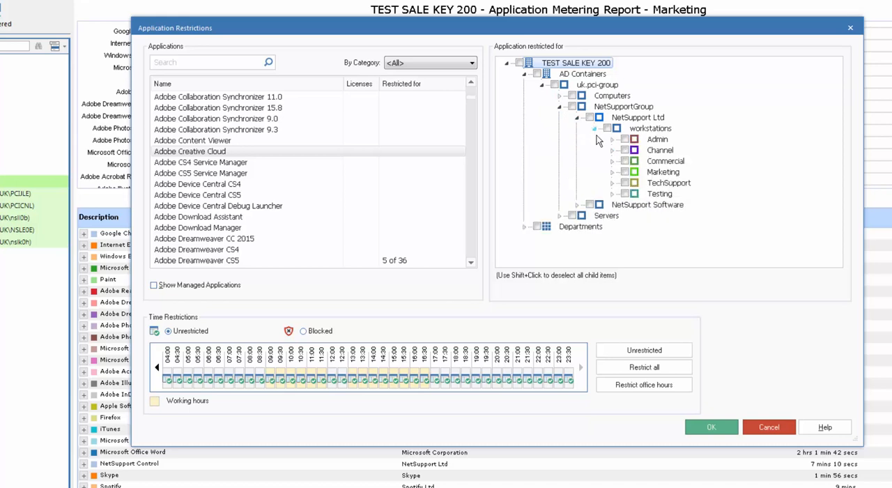
pyautogui.click(612, 171)
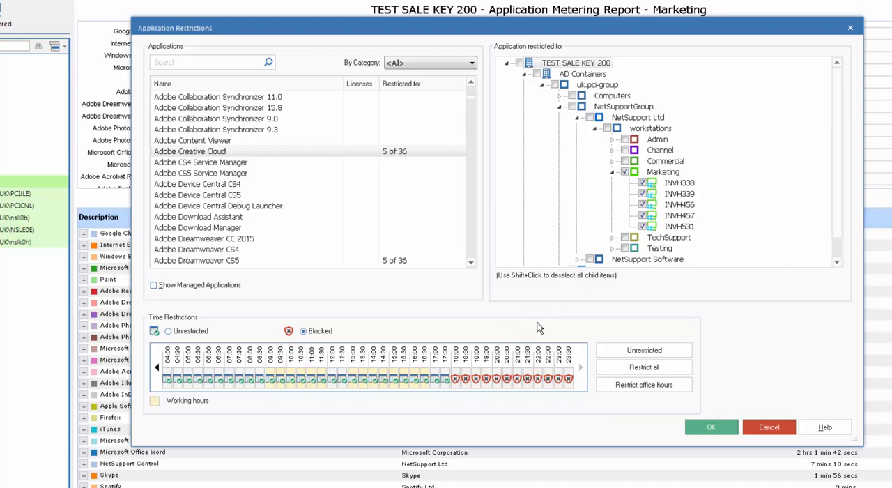
pyautogui.moveTo(691, 420)
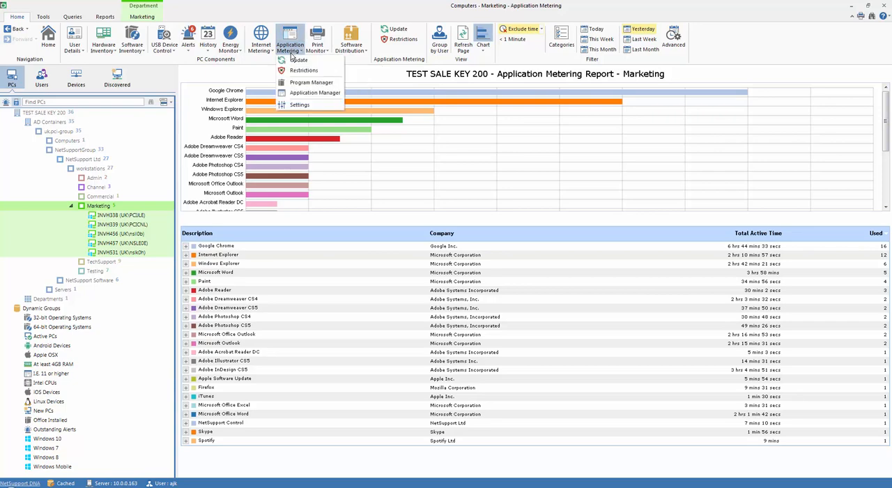
# Confirm Marketing's DNA Configuration shows Application Metering restrictions enabled, then close it.
pyautogui.click(298, 105)
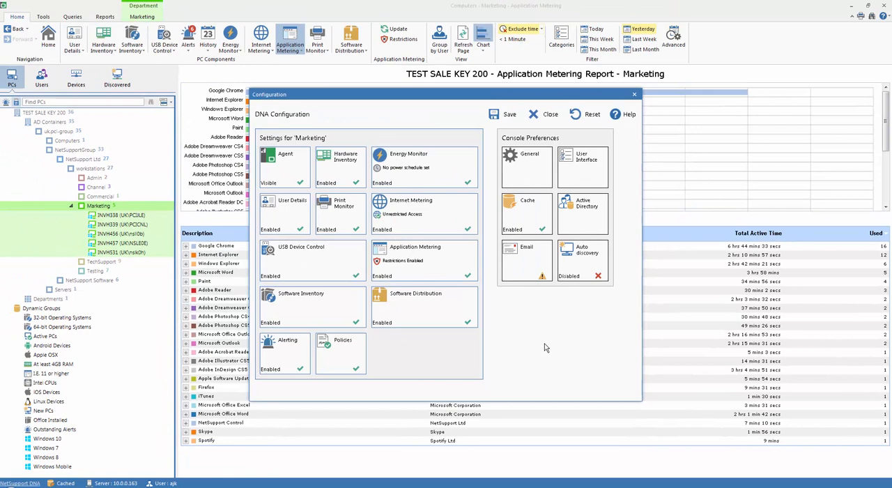
pyautogui.click(542, 114)
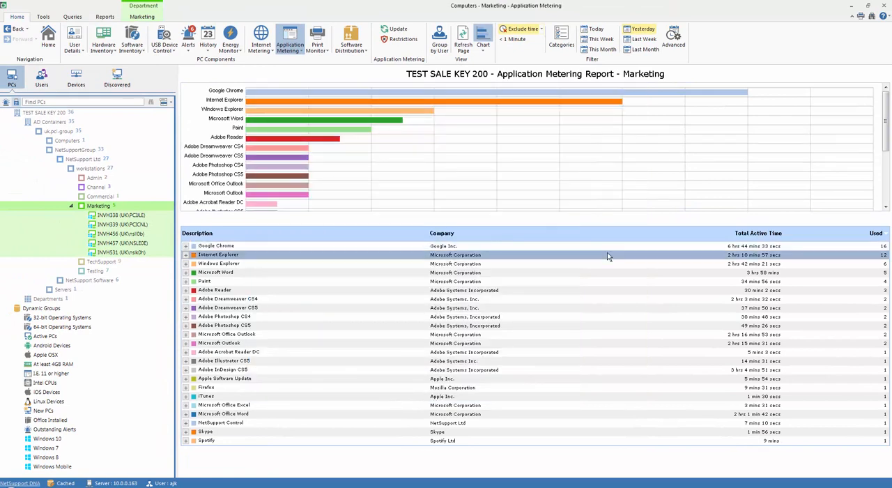